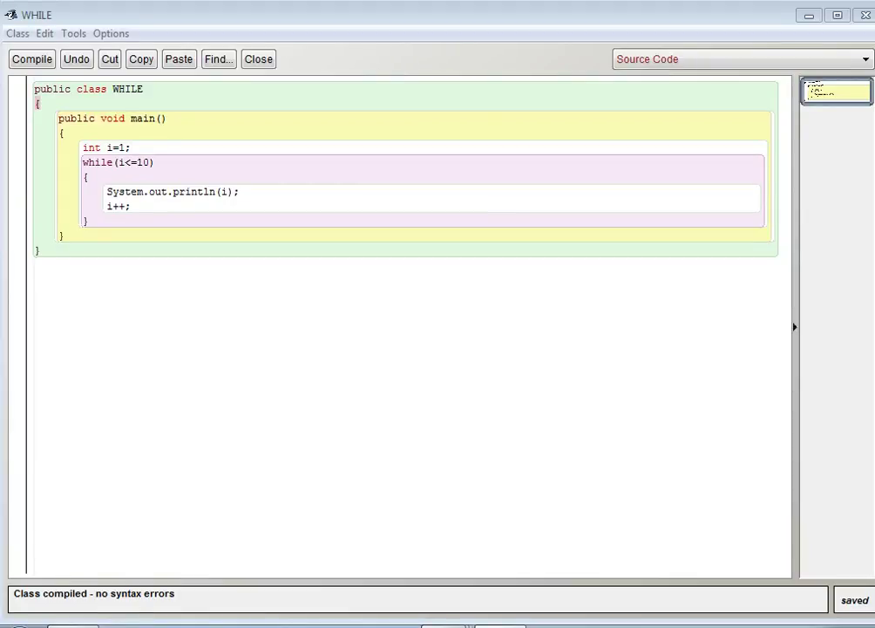
Step: Bring up the FOR class source and highlight the for loop header running up to y
right_click(125, 153)
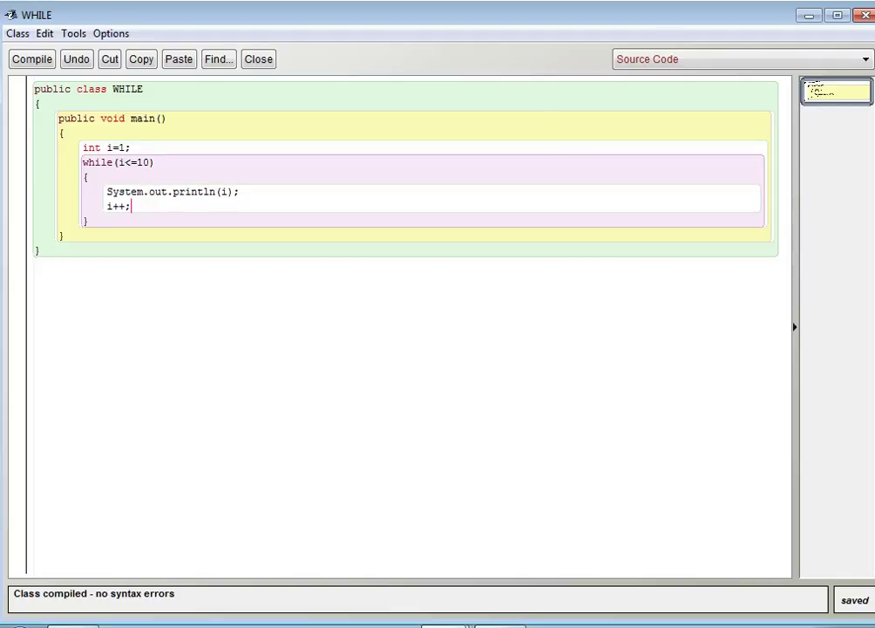
double_click(115, 205)
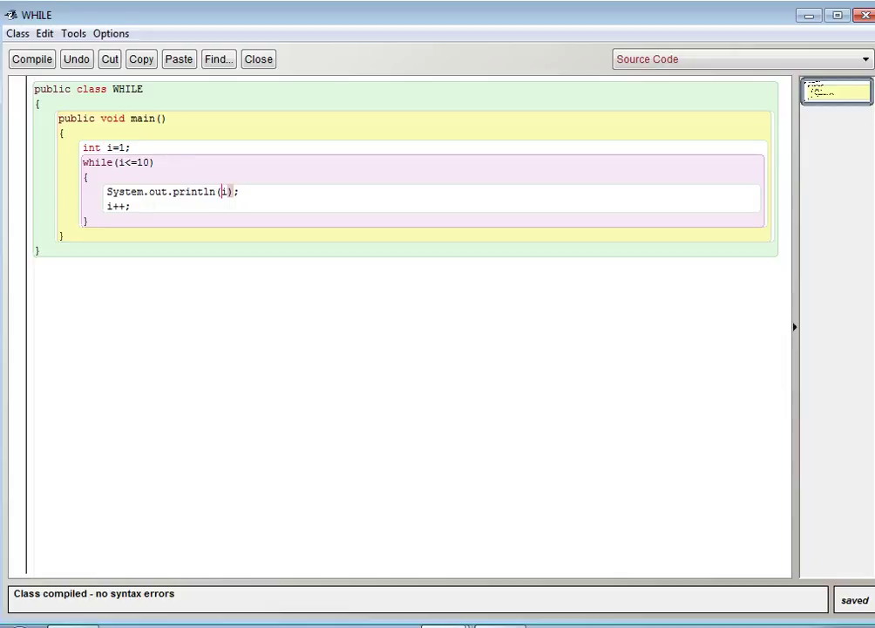
double_click(117, 205)
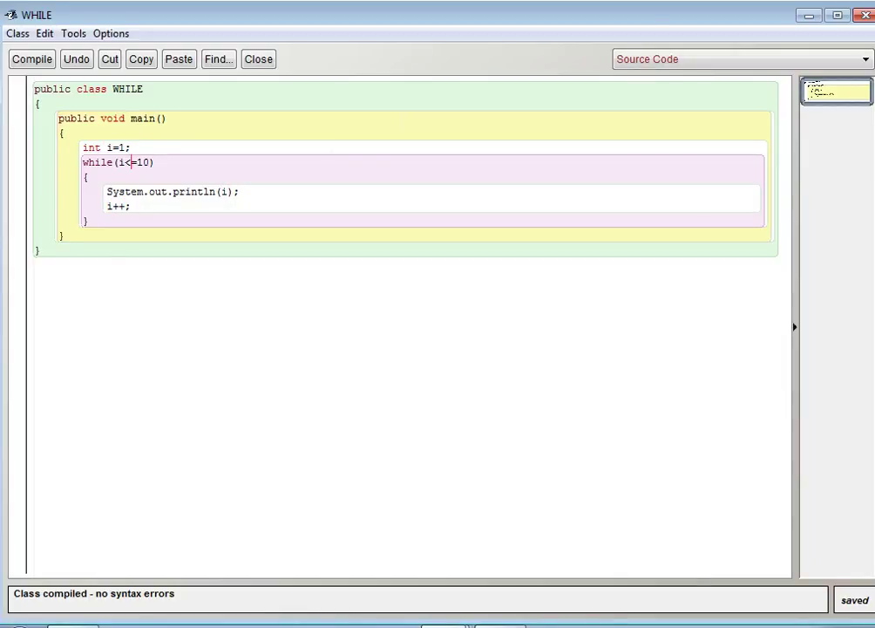
mouse_move(808, 17)
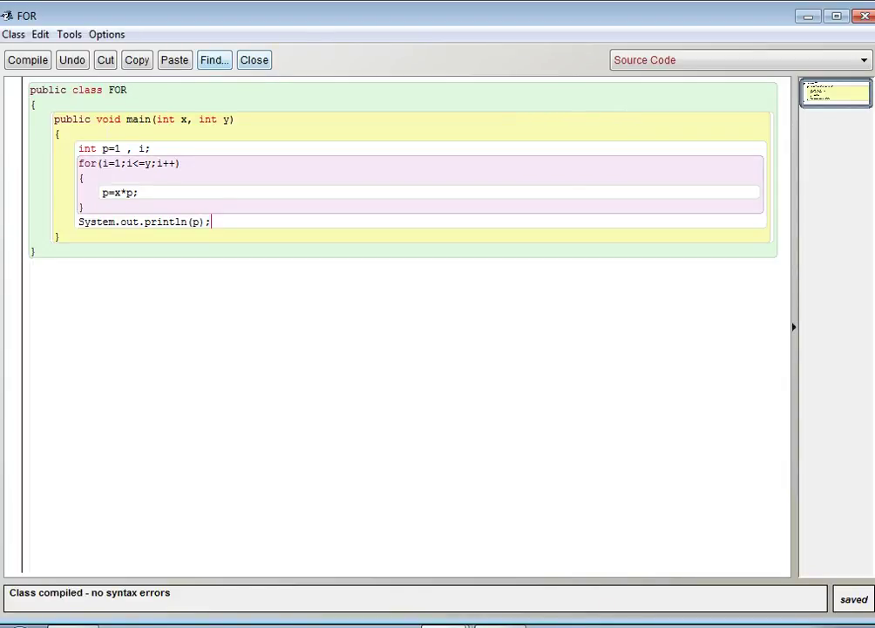
drag(157, 118, 220, 118)
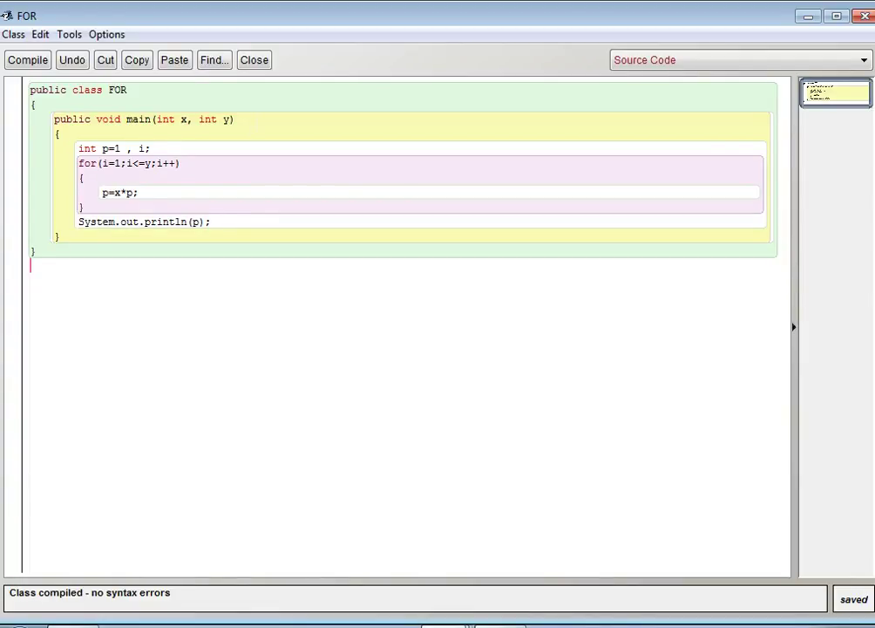
double_click(225, 119)
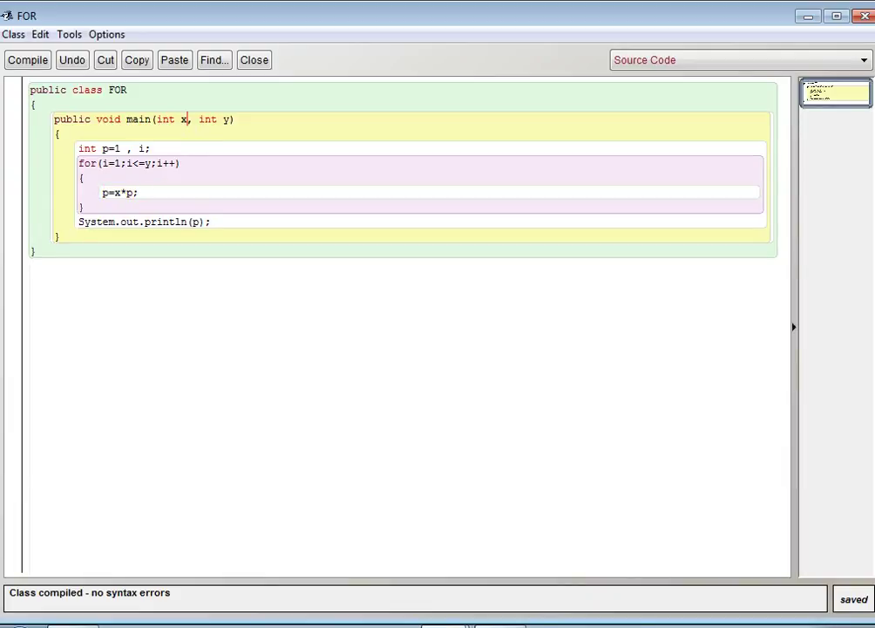
Step: Point out the p = p * x multiplication in the loop body and the println of p
double_click(185, 118)
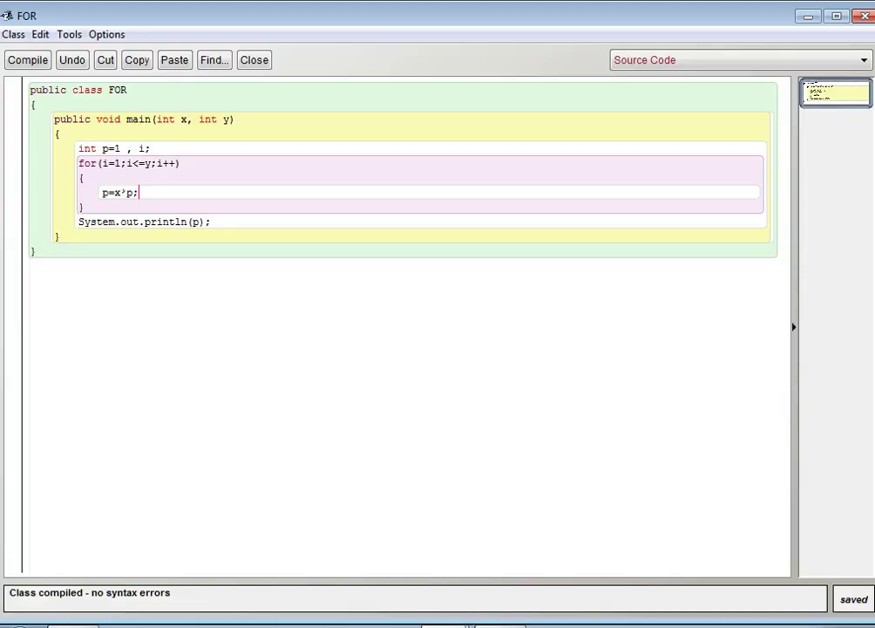
text(*)
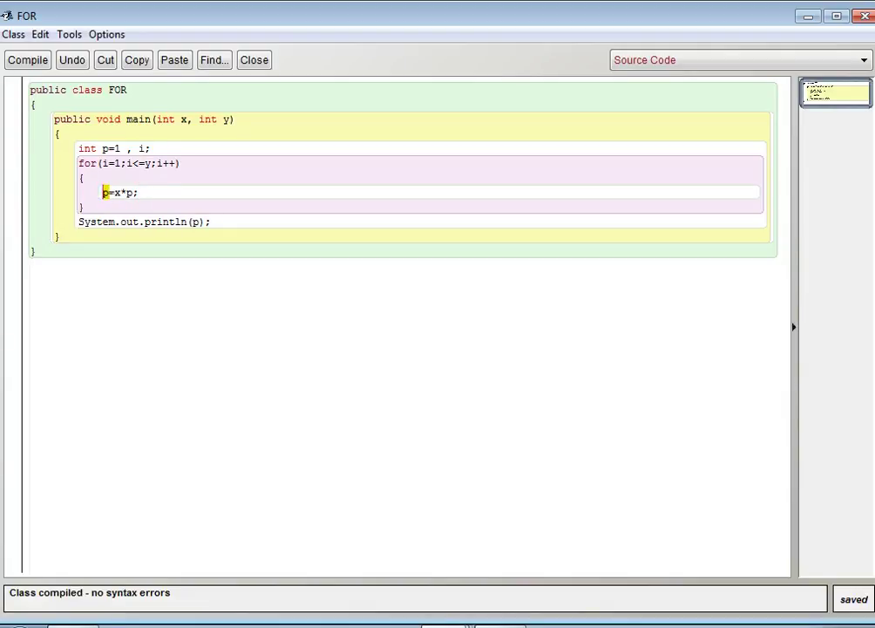
drag(122, 164, 150, 164)
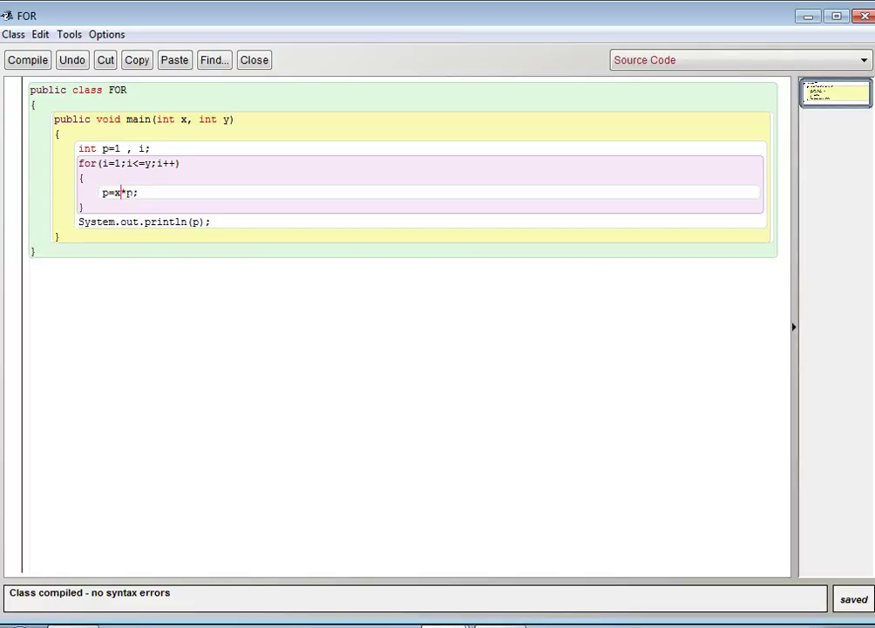
double_click(132, 192)
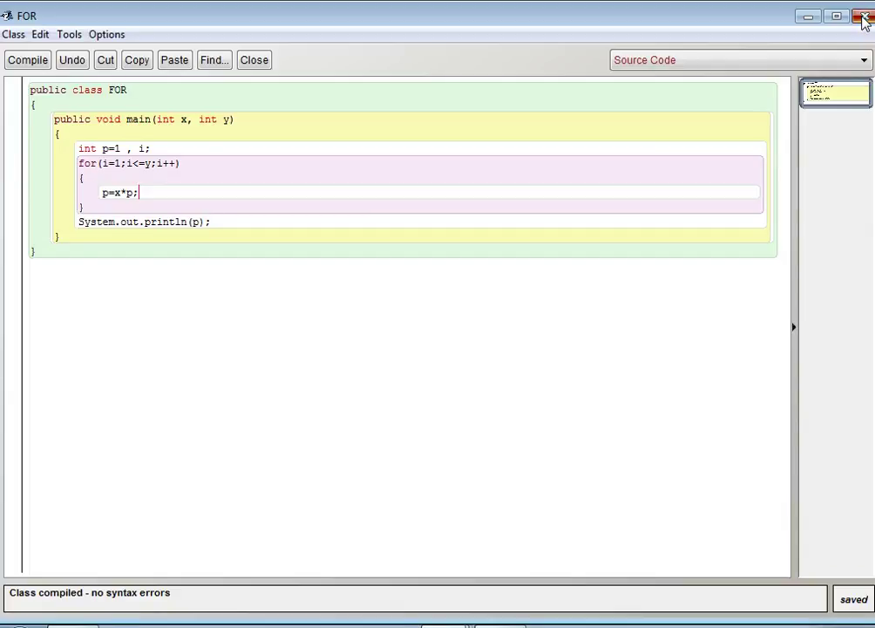
Step: Create a wHILE1 instance of WHILE and run its main, printing 1 to 10 in the terminal
click(865, 14)
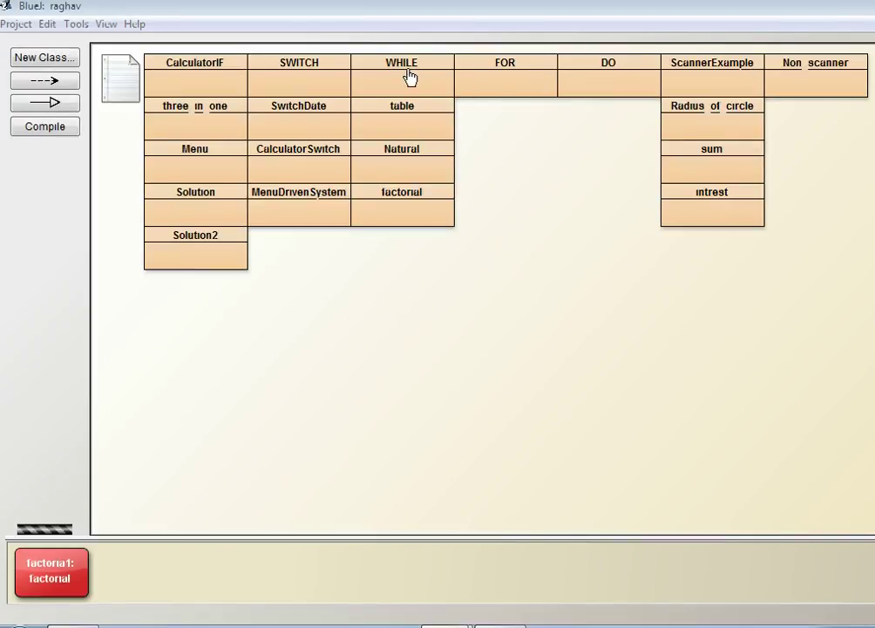
right_click(401, 77)
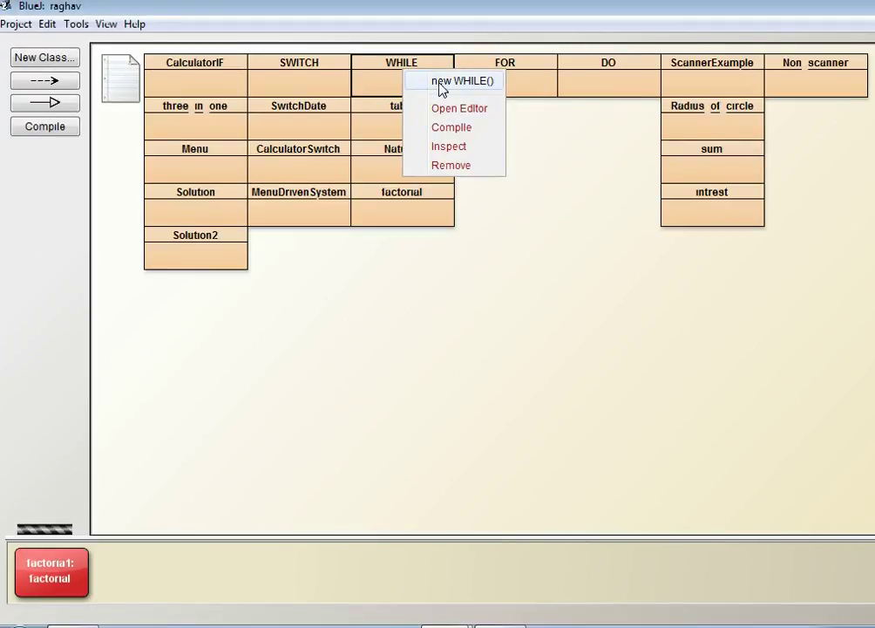
click(467, 82)
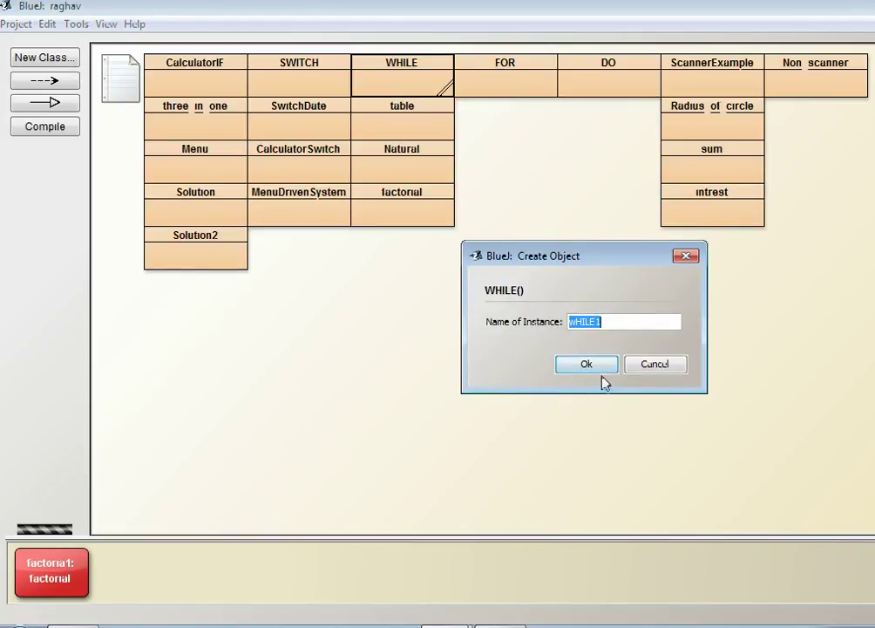
click(586, 364)
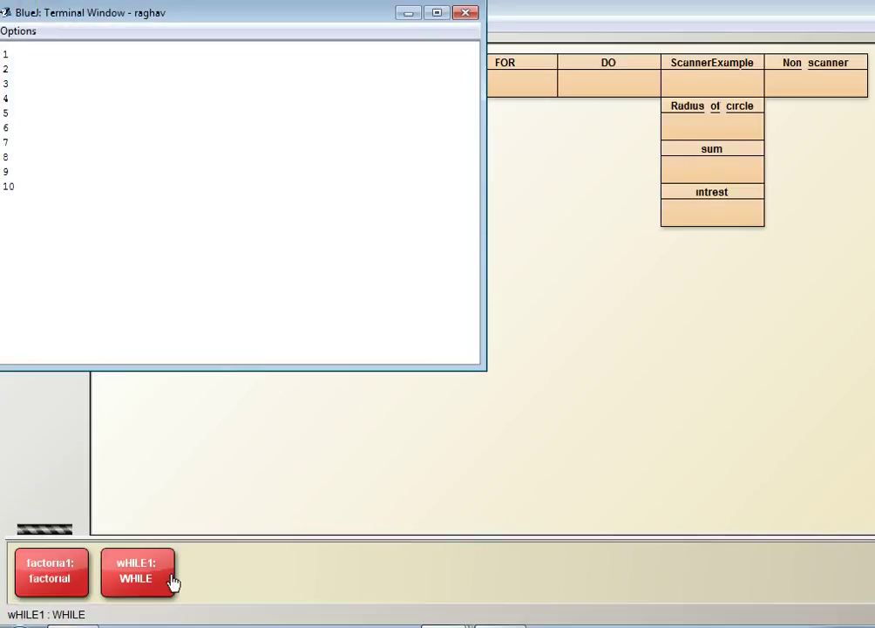
mouse_move(150, 516)
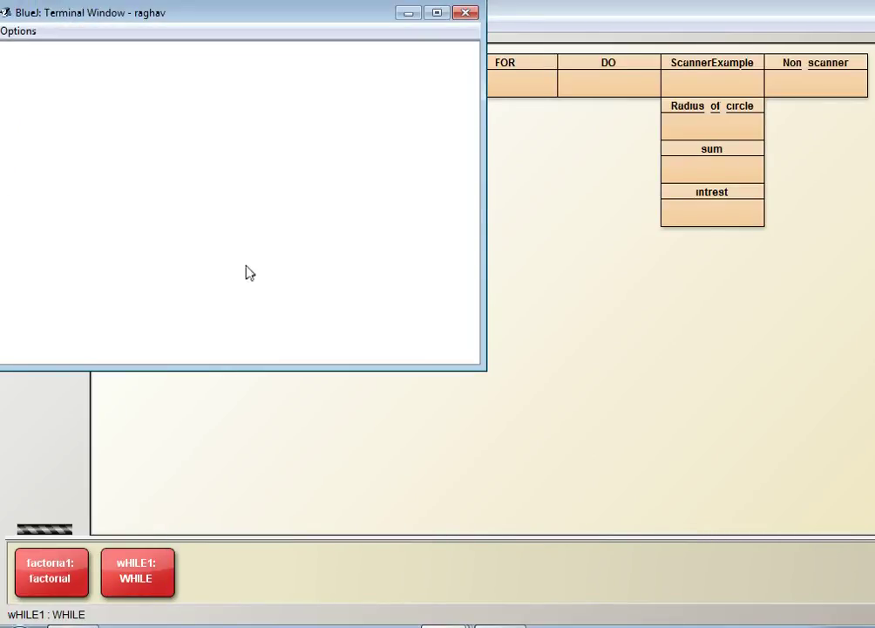
click(462, 14)
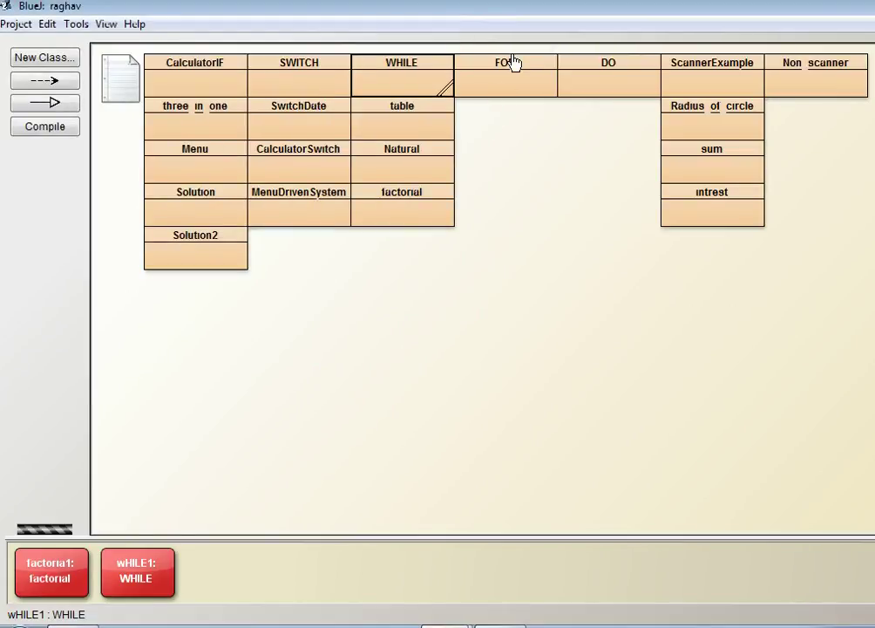
Step: Create a fOR1 instance of the FOR class on the object bench
right_click(509, 74)
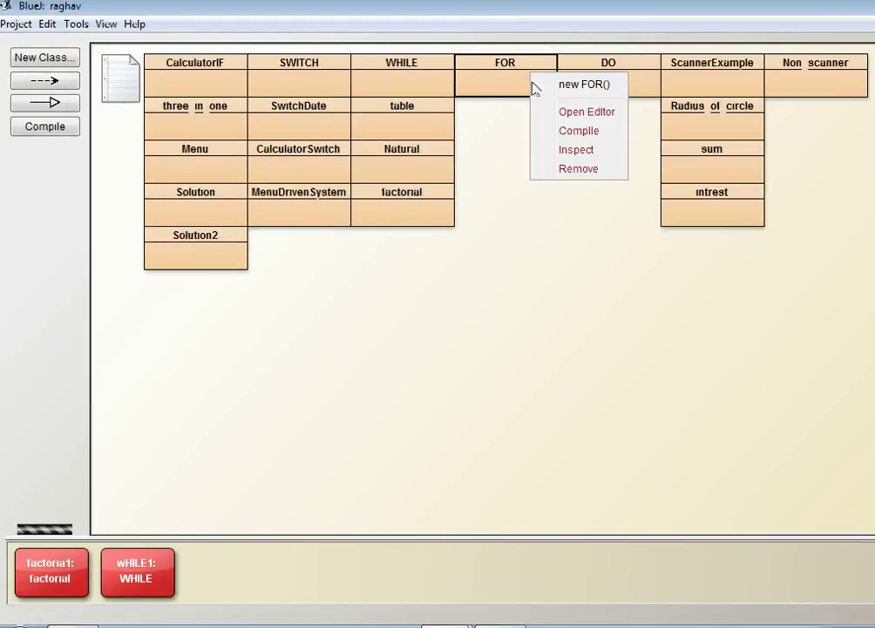
click(586, 84)
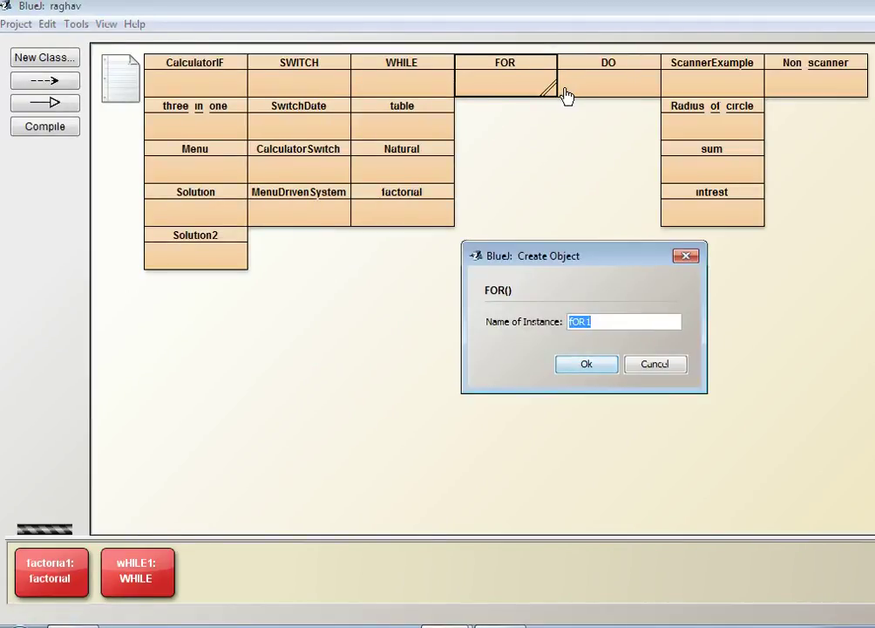
mouse_move(602, 227)
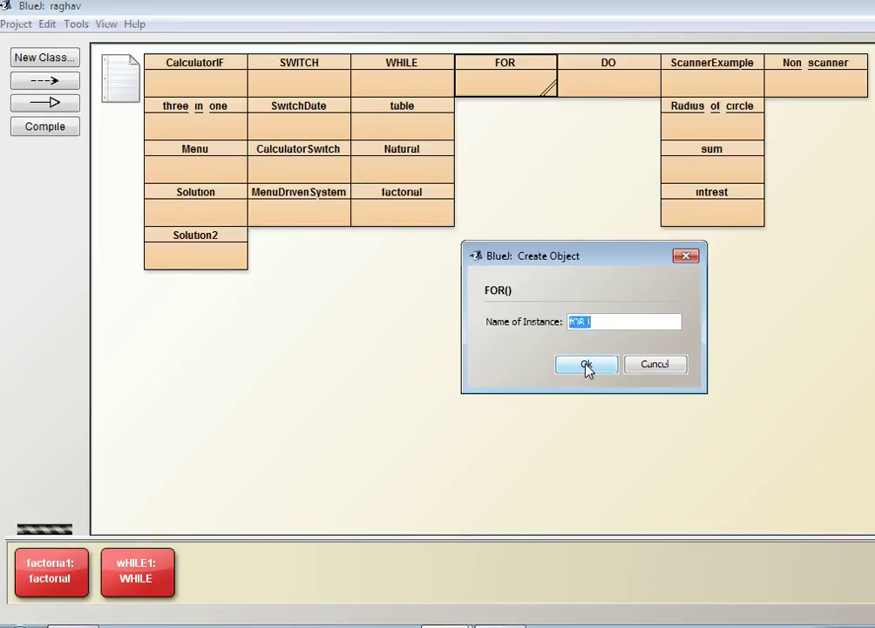
click(586, 364)
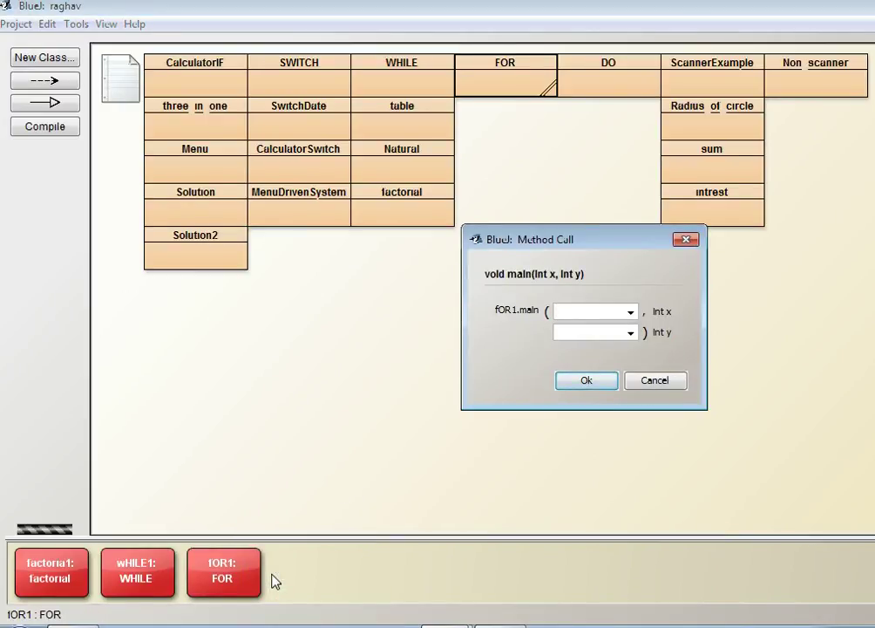
Step: Run fOR1's main with x = 2 and y = 3, showing 8 in the terminal
text(2)
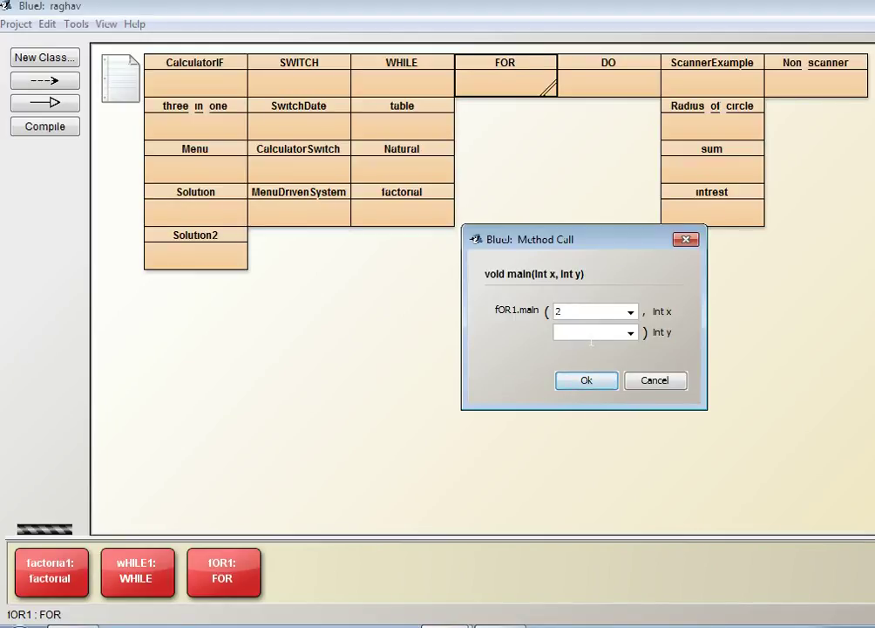
text(3)
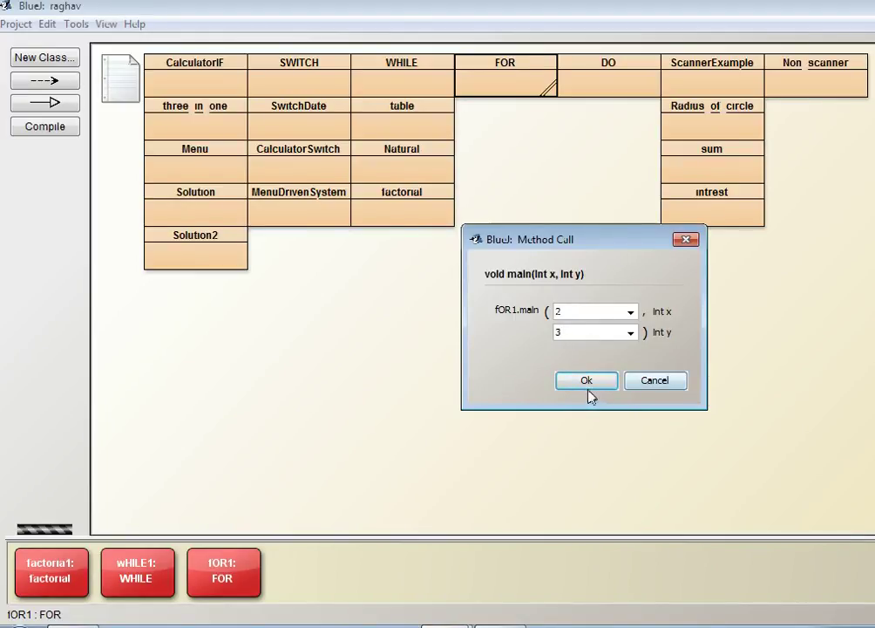
click(586, 380)
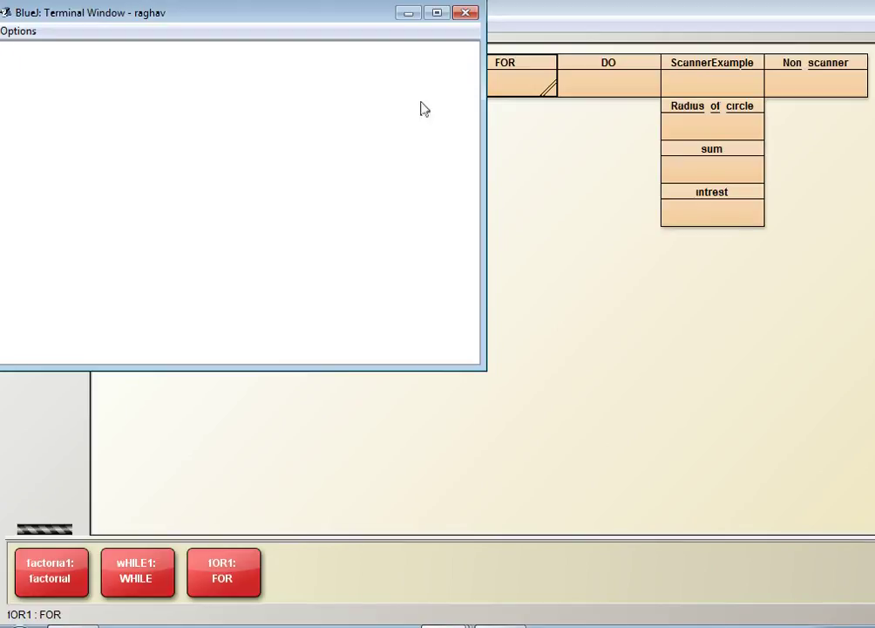
click(464, 14)
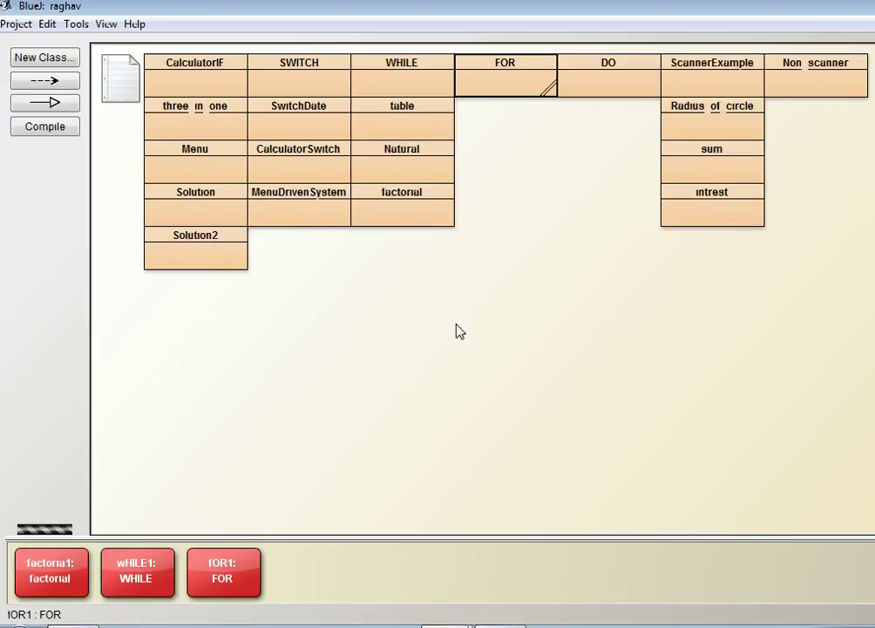
mouse_move(440, 218)
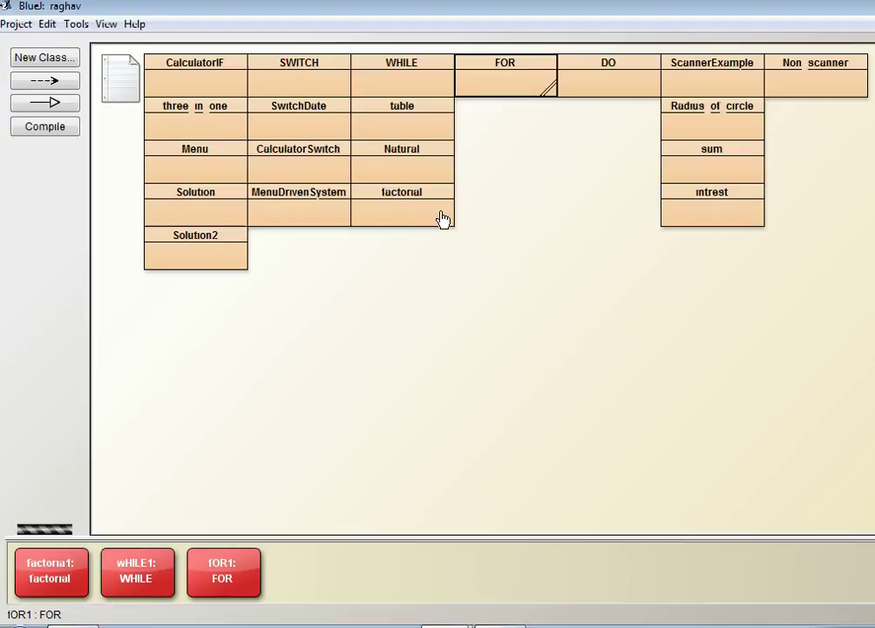